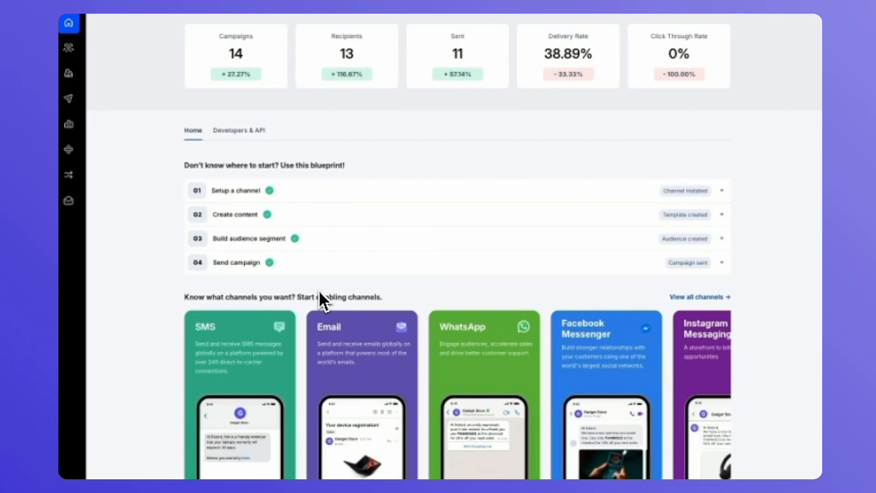
pyautogui.moveTo(323, 305)
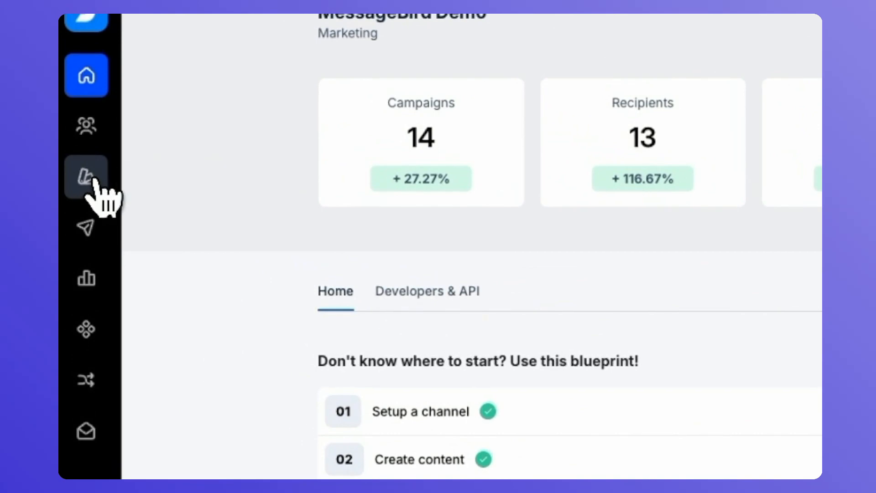
# Step: Start a new message project from Content with WhatsApp as the platform
pyautogui.click(86, 177)
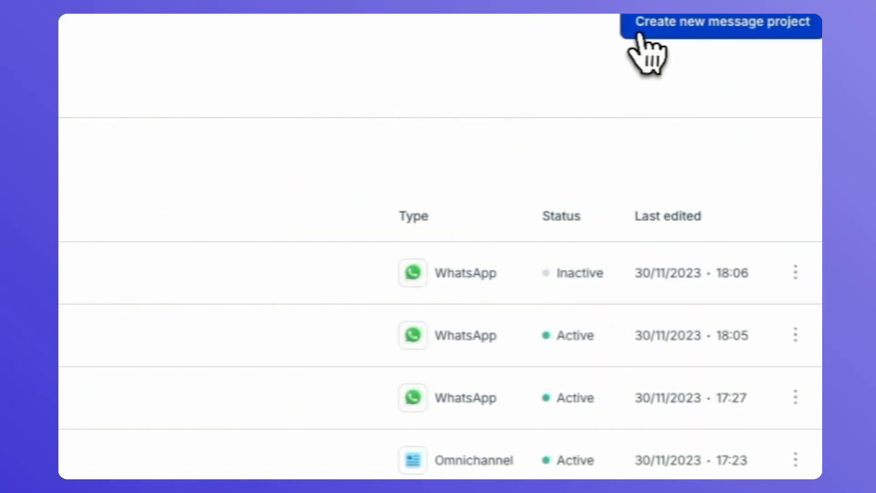
pyautogui.click(720, 22)
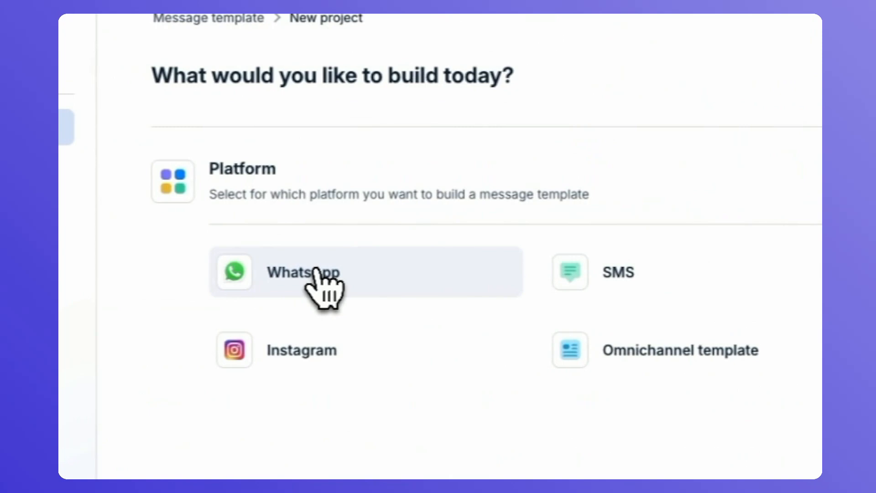
pyautogui.click(303, 273)
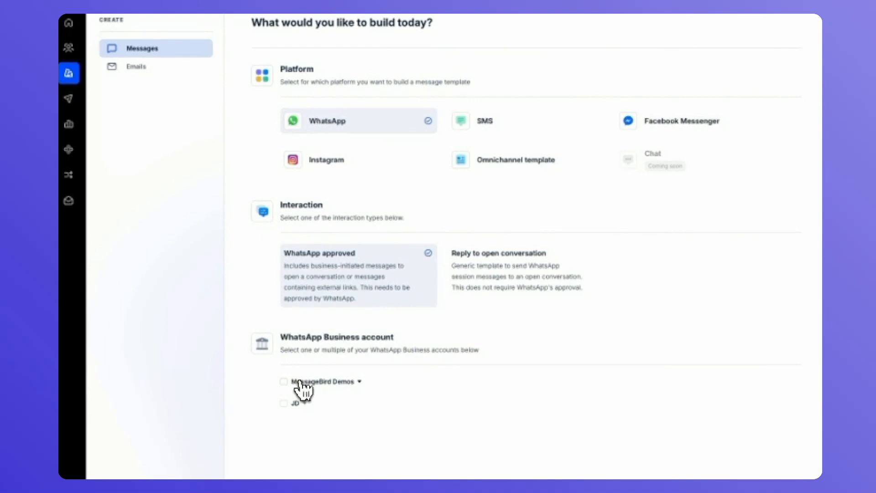
# Step: Choose the MessageBird Demos business account and check its channels
pyautogui.click(283, 382)
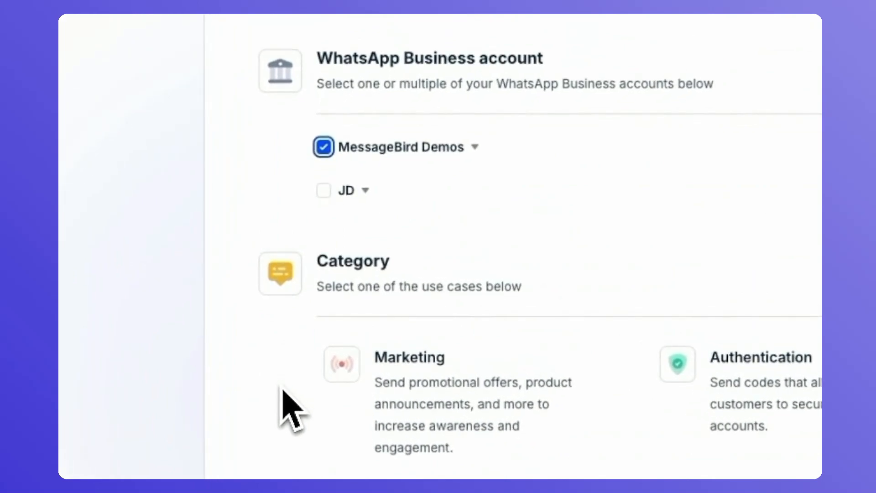
pyautogui.click(474, 145)
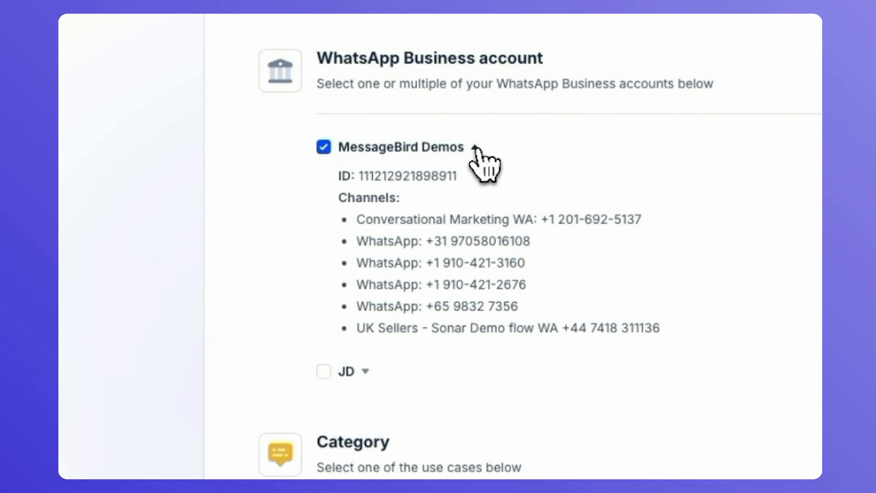
pyautogui.click(473, 147)
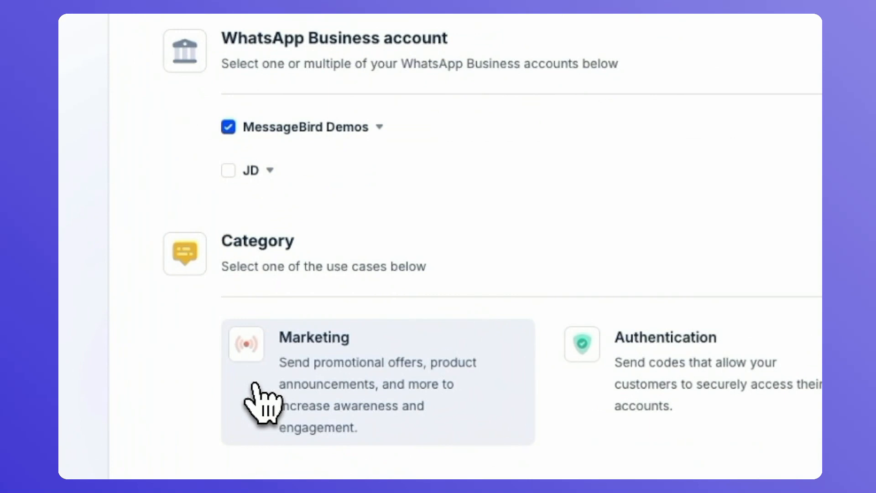
# Step: Bring the Category section with Marketing, Authentication and Utility cards into view
pyautogui.scroll(-3)
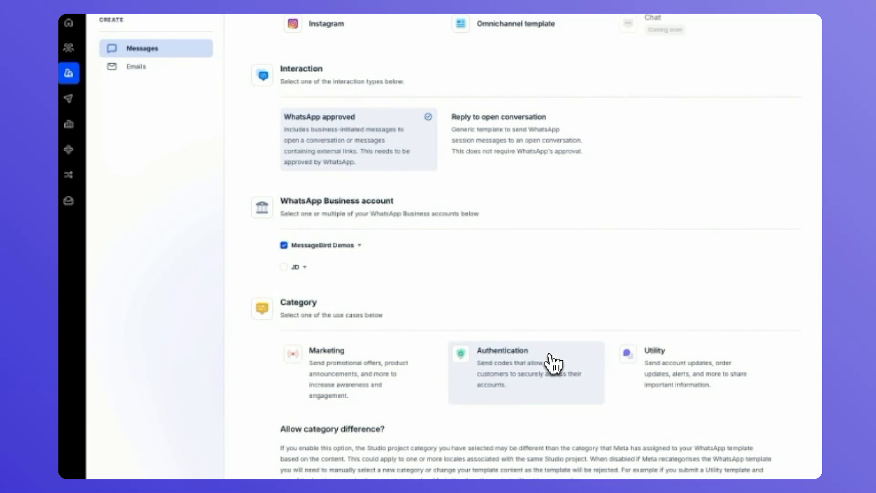
pyautogui.moveTo(460, 402)
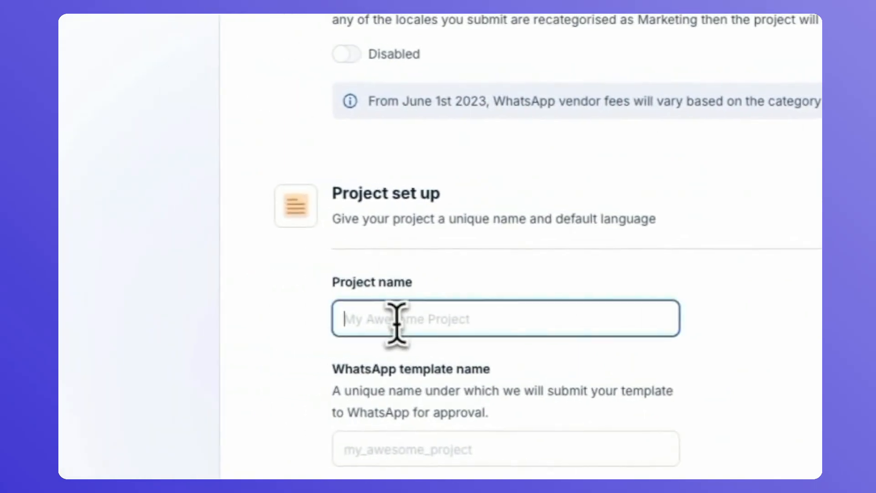
# Step: Name the project my-otp, keeping template name my_otp, and reach the Create button
pyautogui.write('my-otp')
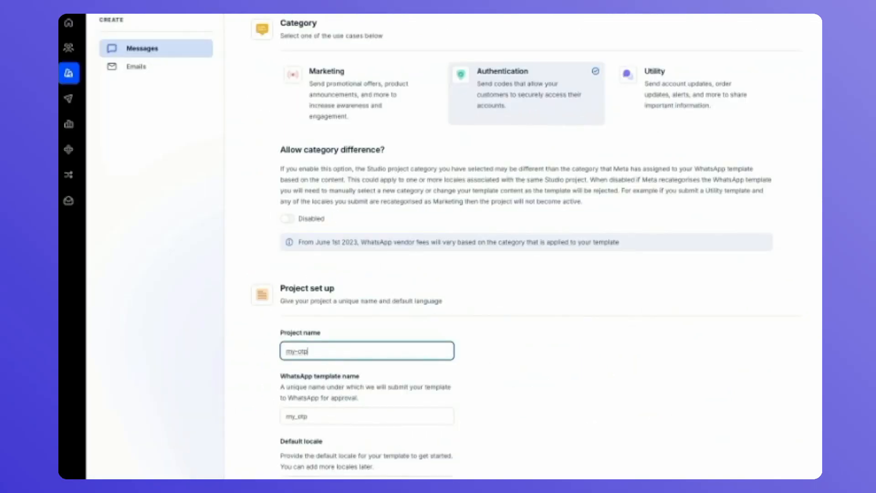
pyautogui.scroll(-3)
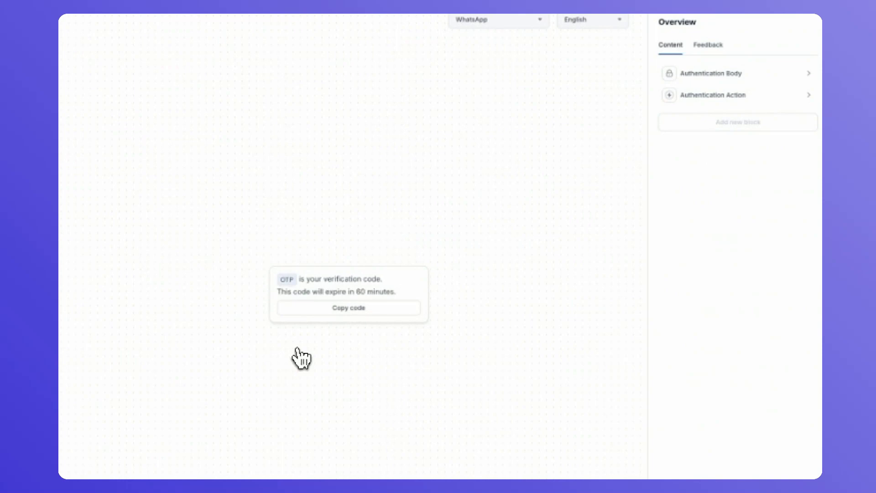
pyautogui.moveTo(676, 80)
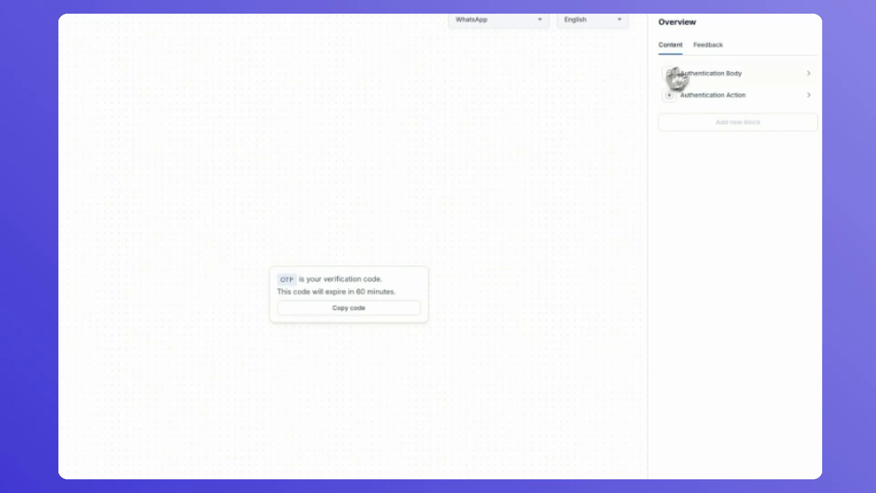
# Step: Review the Authentication Action, then publish the template version with description 'otp'
pyautogui.click(712, 73)
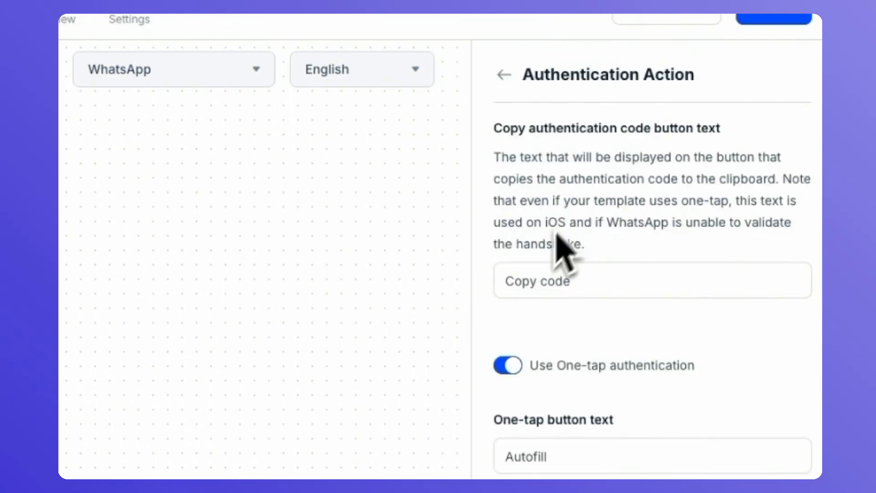
pyautogui.moveTo(528, 324)
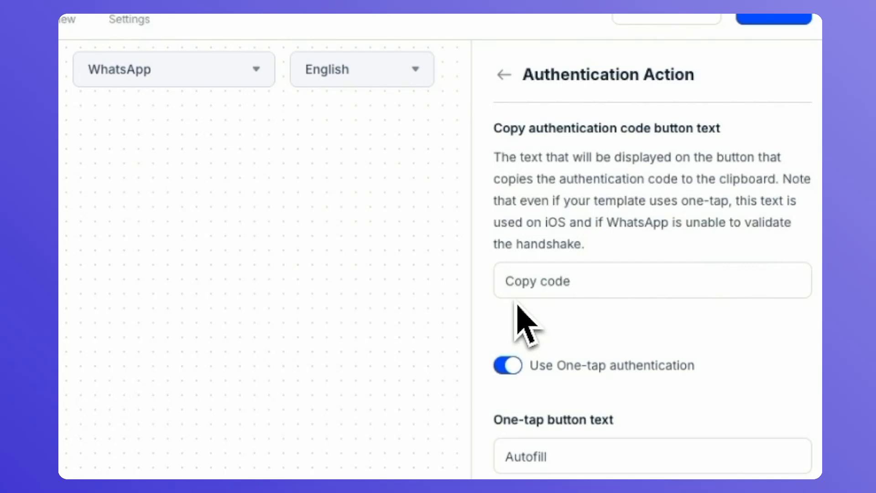
pyautogui.click(504, 74)
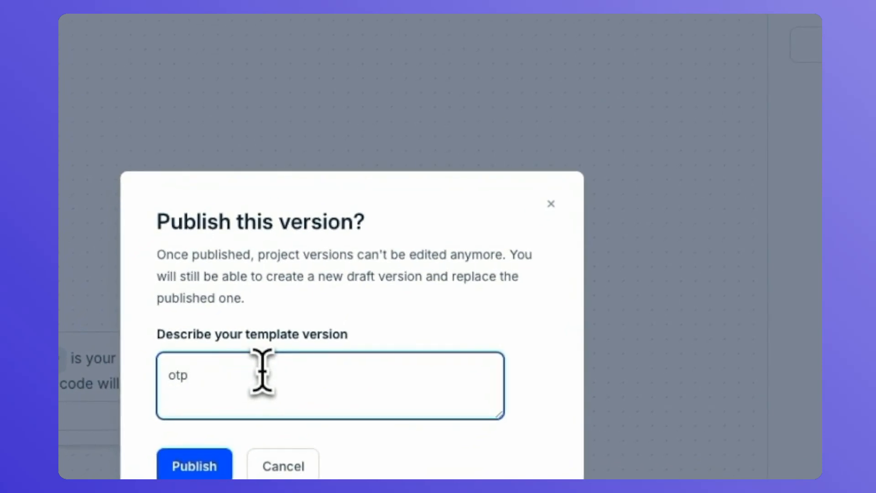
pyautogui.click(195, 466)
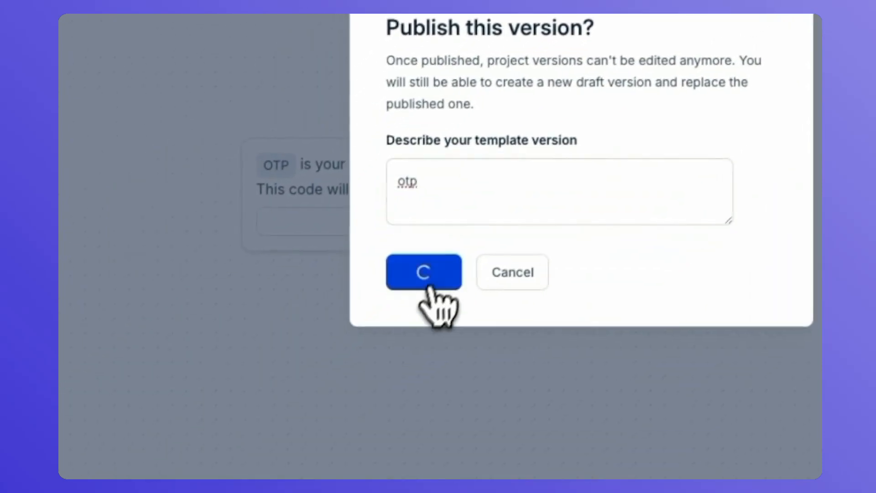
pyautogui.click(422, 272)
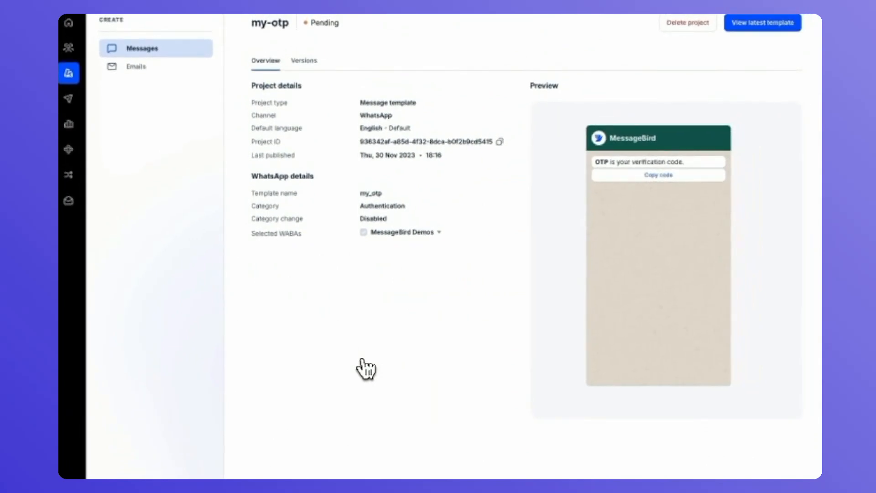
pyautogui.moveTo(416, 193)
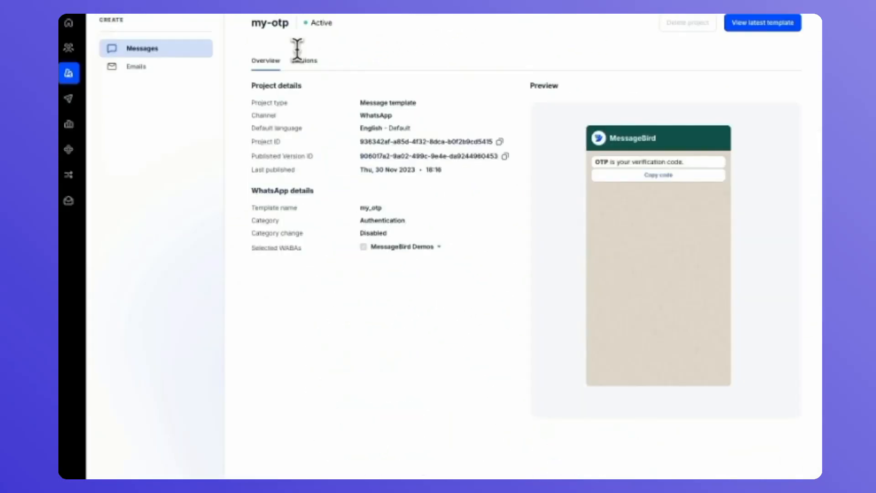
pyautogui.moveTo(323, 26)
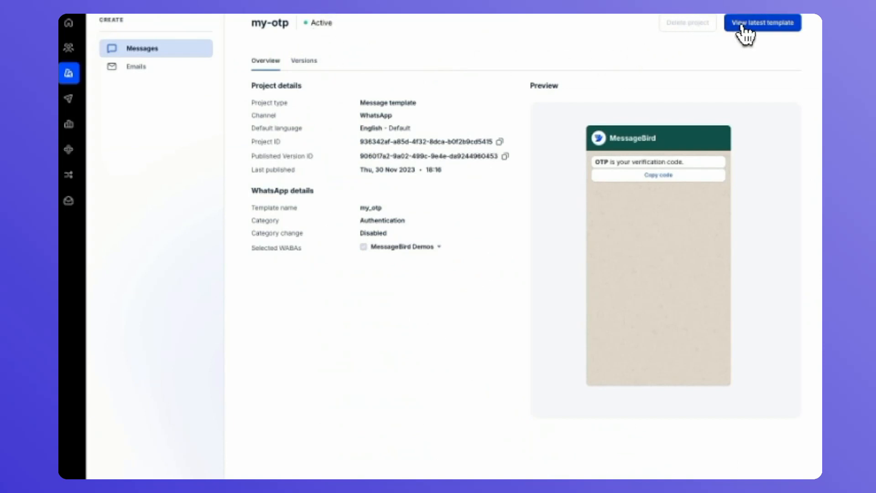
# Step: Refresh the my-otp project page until Pending becomes Active with a version ID
pyautogui.click(760, 22)
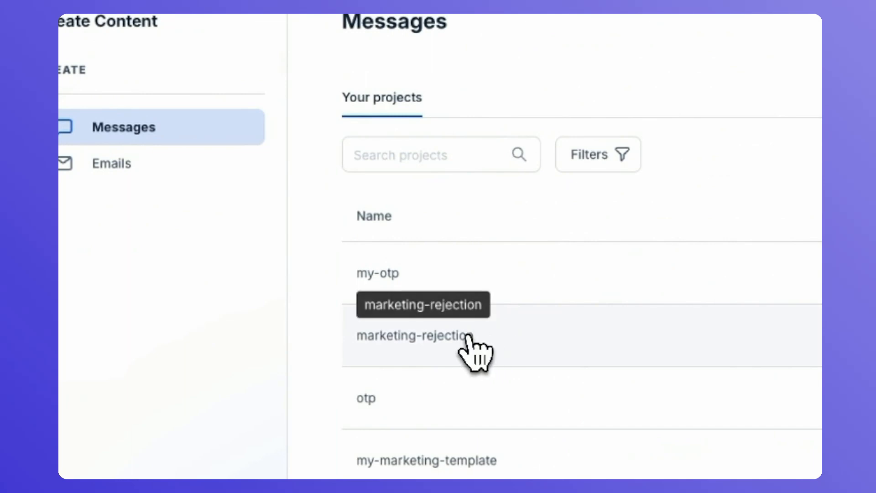
# Step: Go into the marketing-rejection project and its latest 50% discount template
pyautogui.click(413, 335)
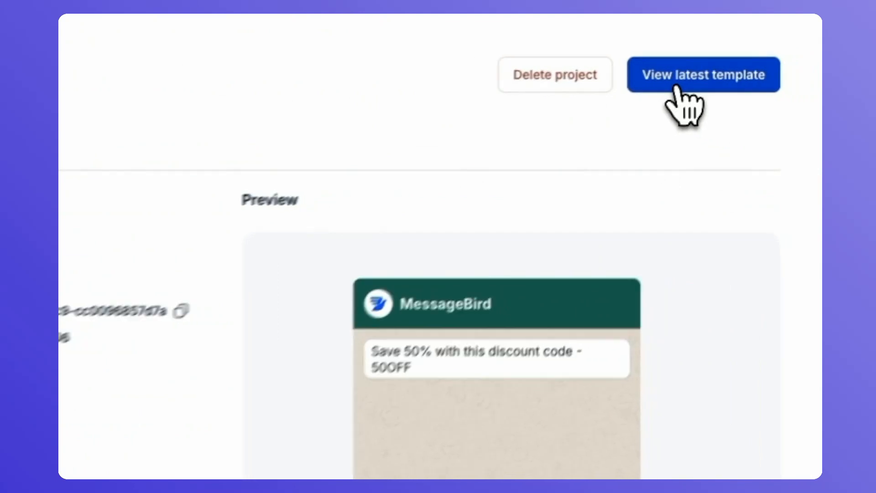
pyautogui.click(702, 74)
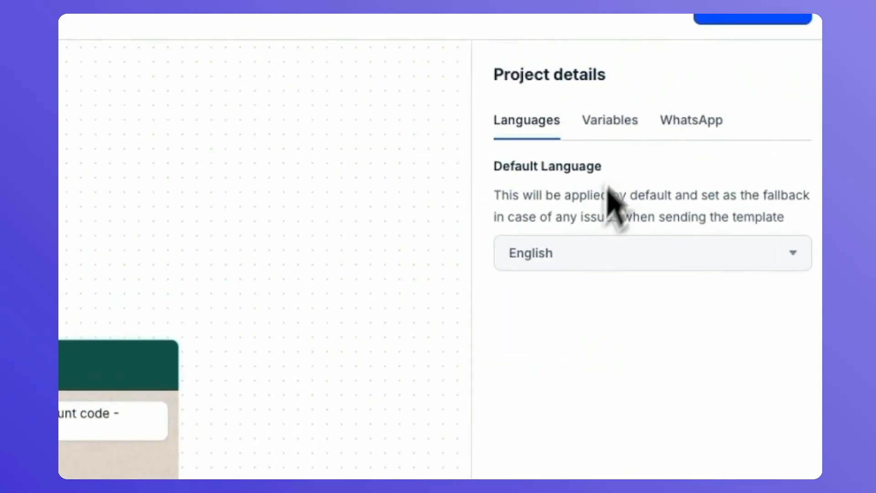
# Step: Show the WhatsApp details: Utility category and the 'category doesn't match content' rejection notice
pyautogui.click(691, 120)
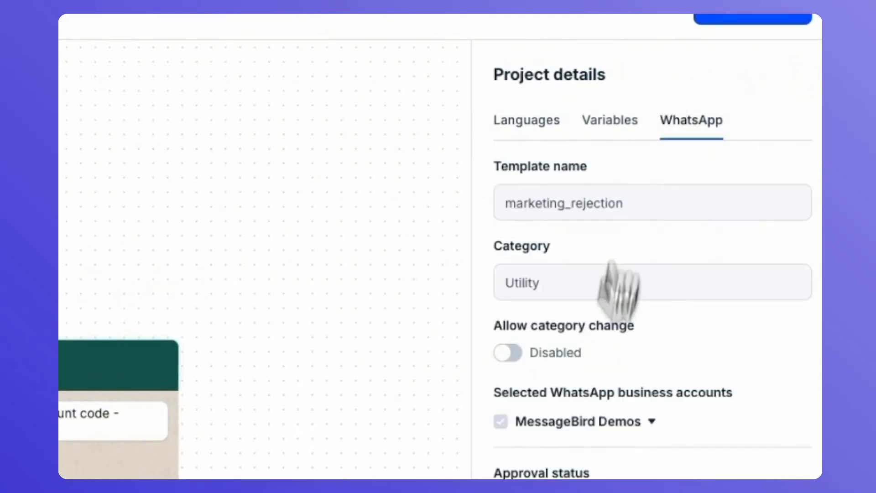
pyautogui.scroll(-3)
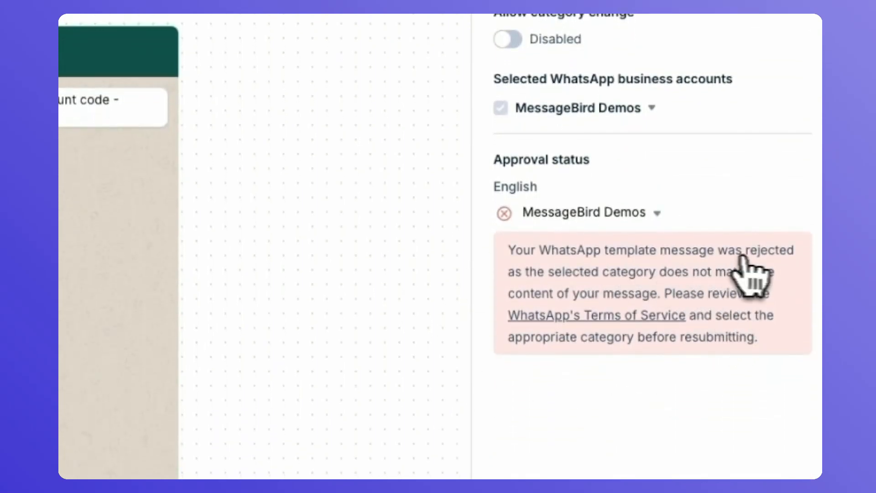
pyautogui.moveTo(597, 290)
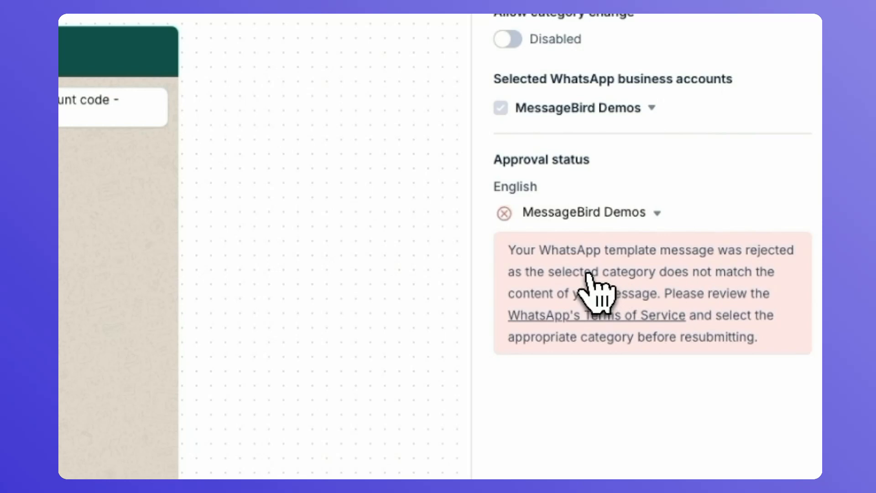
pyautogui.scroll(-3)
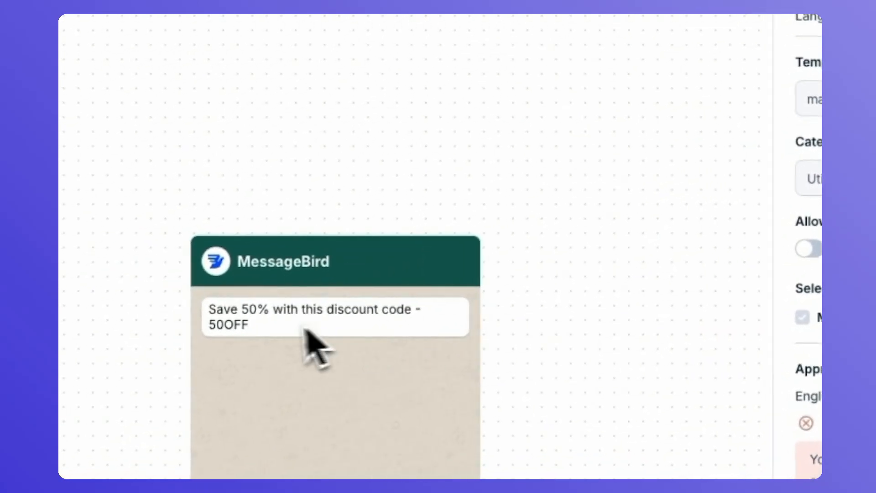
pyautogui.moveTo(284, 347)
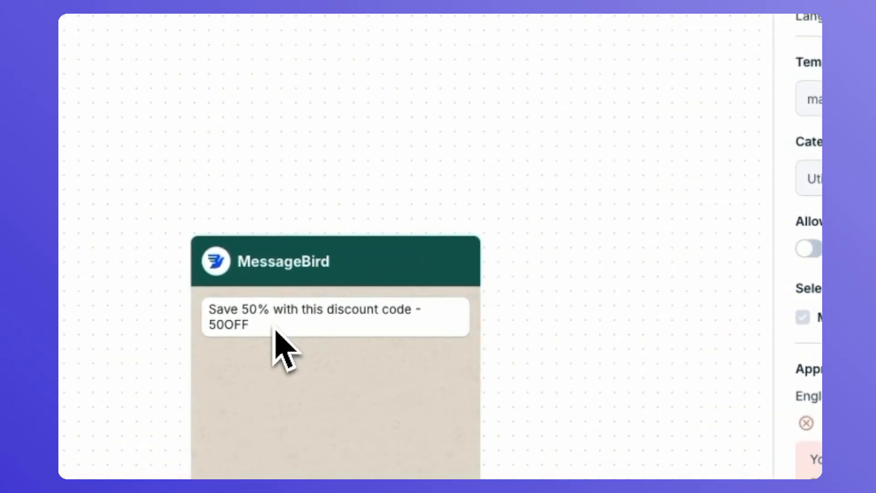